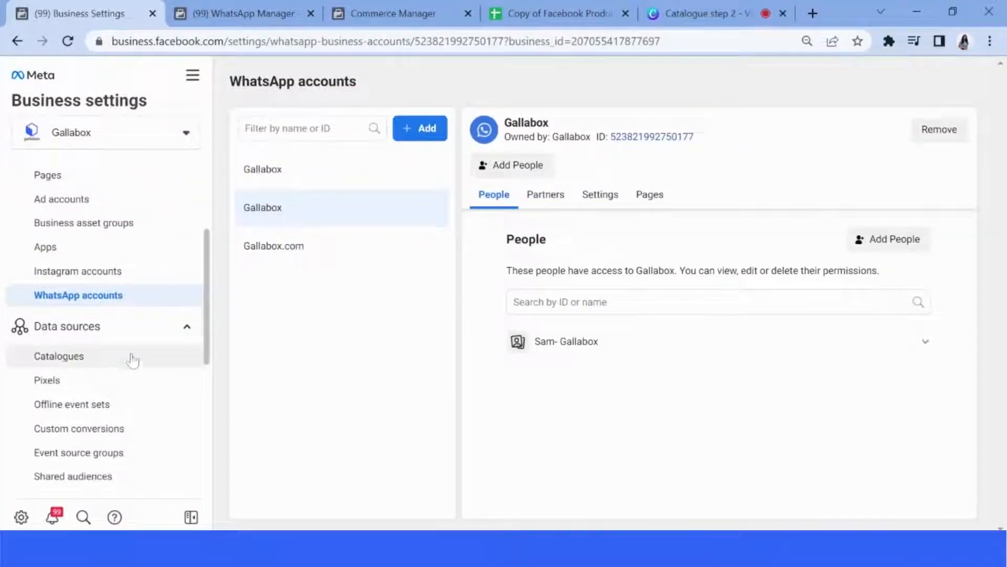
Step: Go to Catalogues under Data sources and select Plans - GB
click(59, 355)
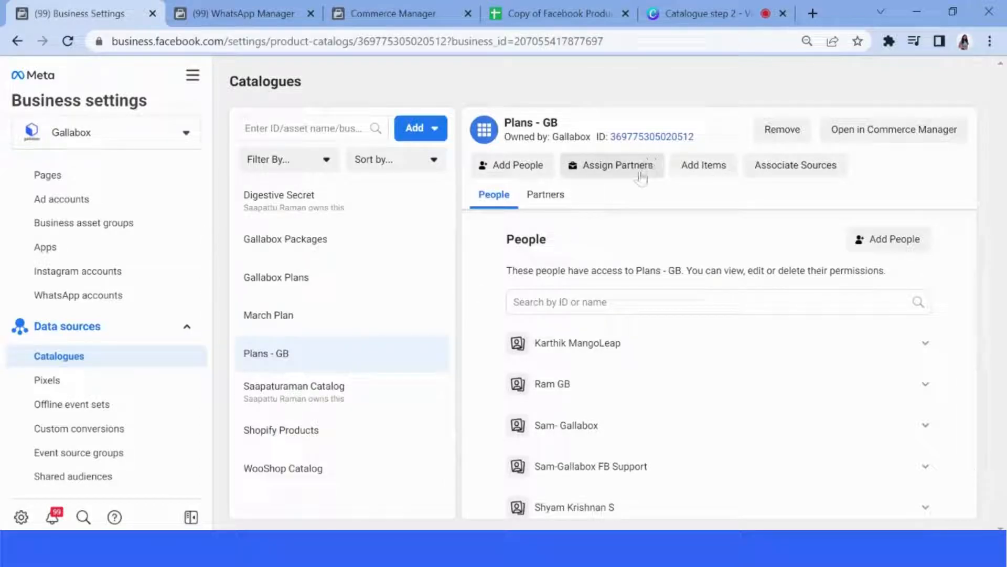
click(611, 165)
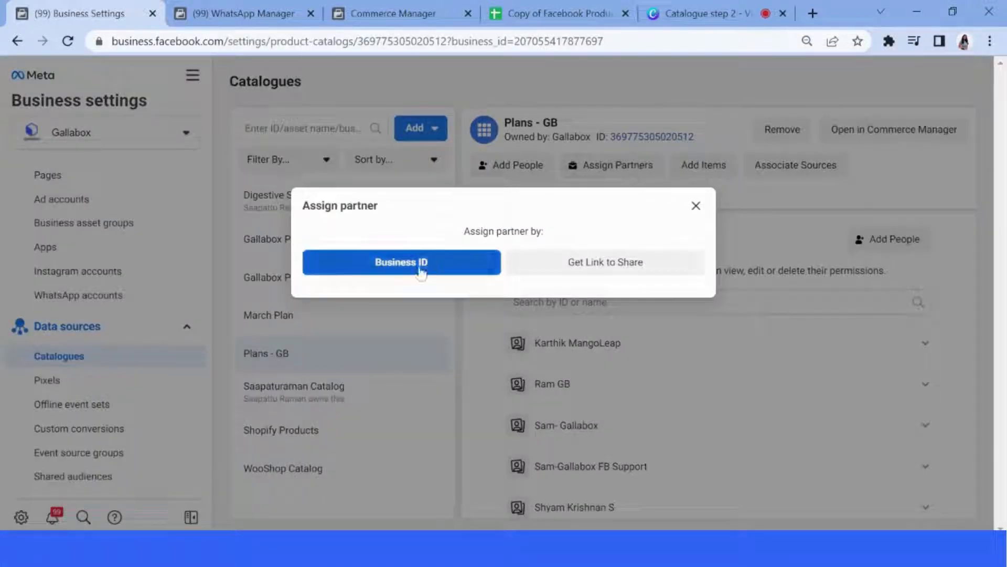
click(401, 261)
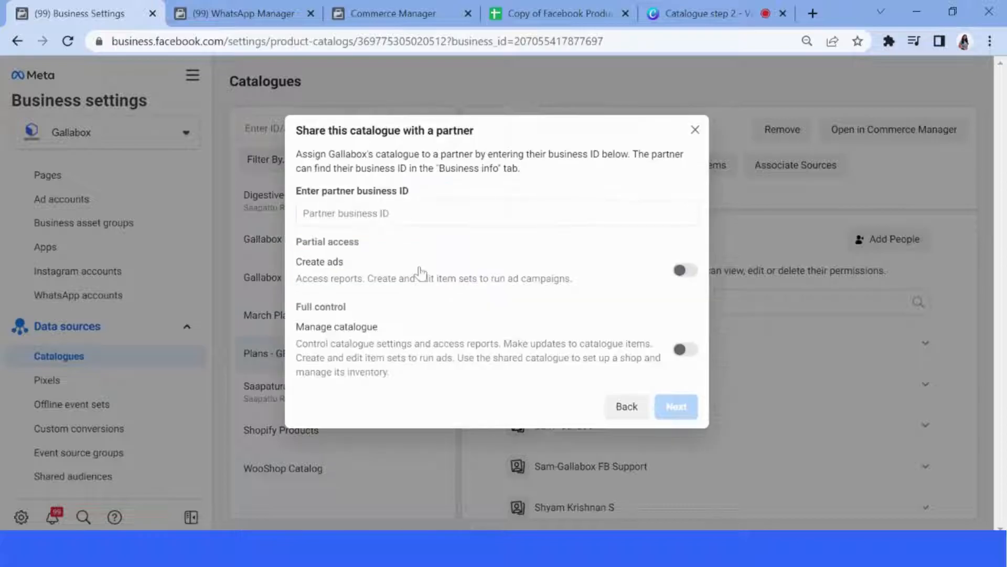
click(494, 213)
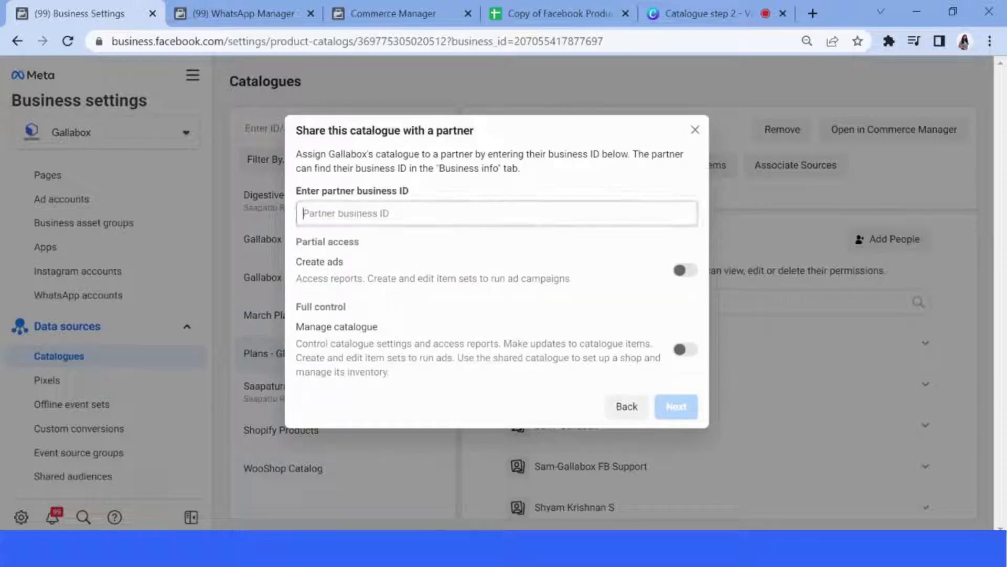
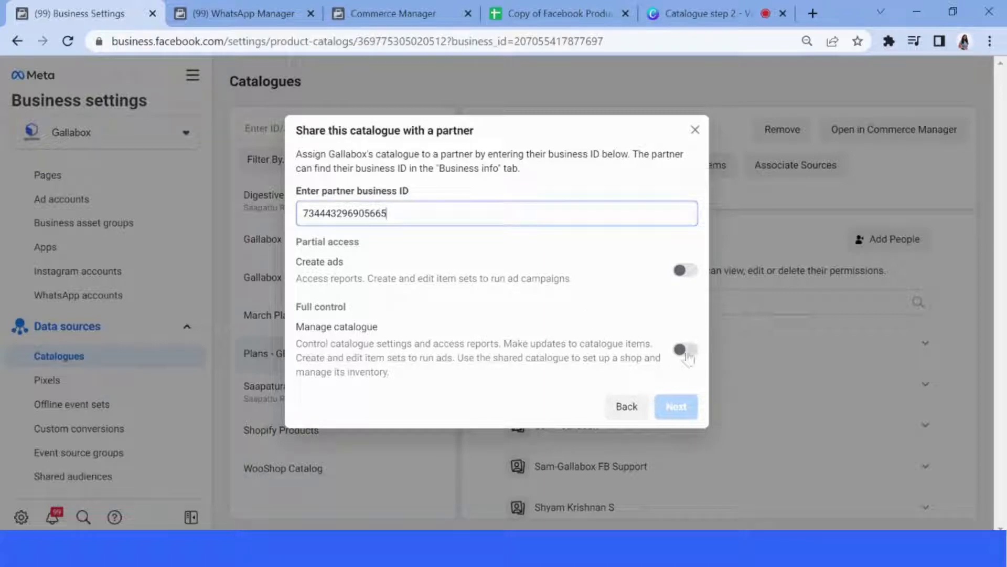
click(685, 349)
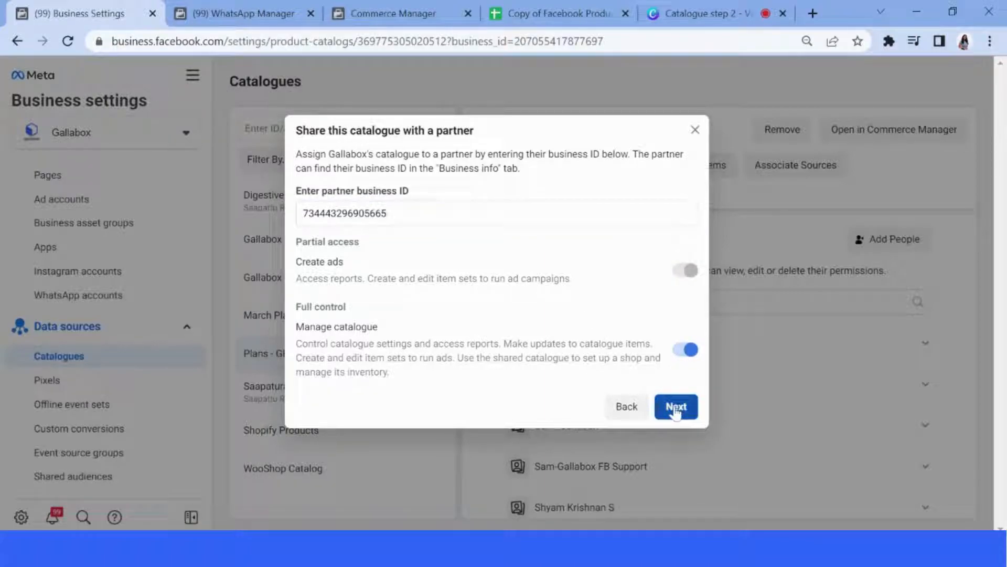
Step: Submit the sharing request and dismiss the Assets added confirmation
click(676, 406)
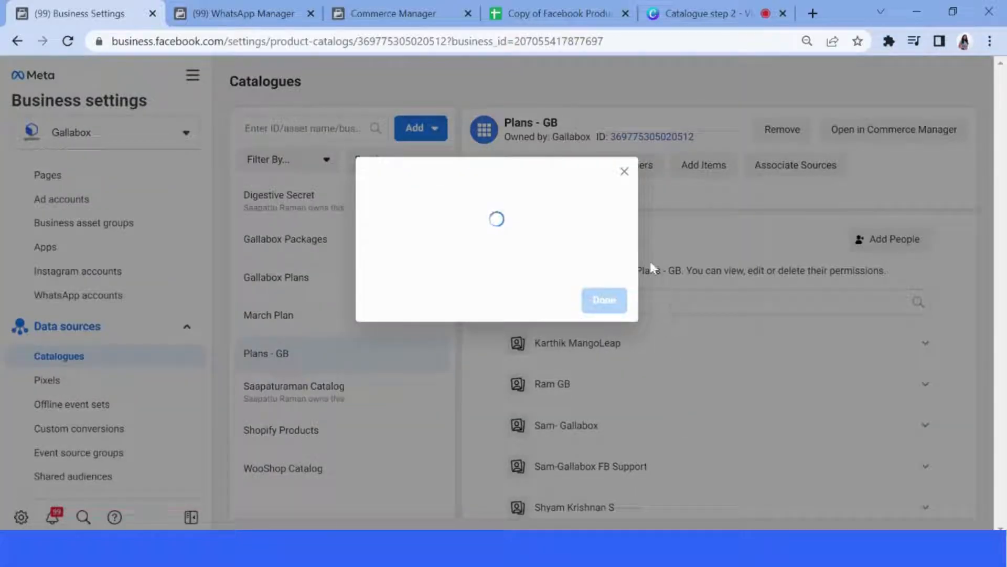
mouse_move(660, 233)
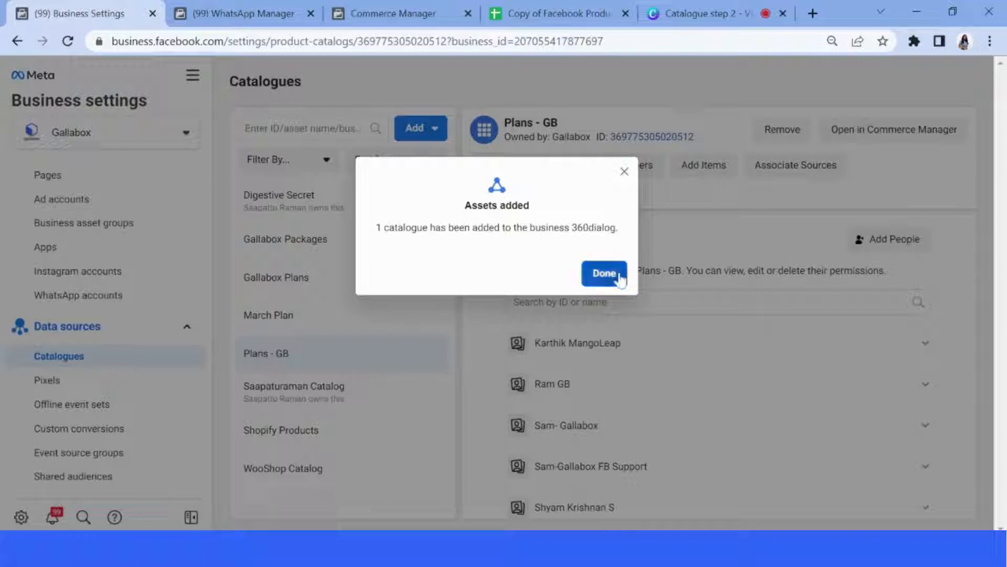
click(602, 272)
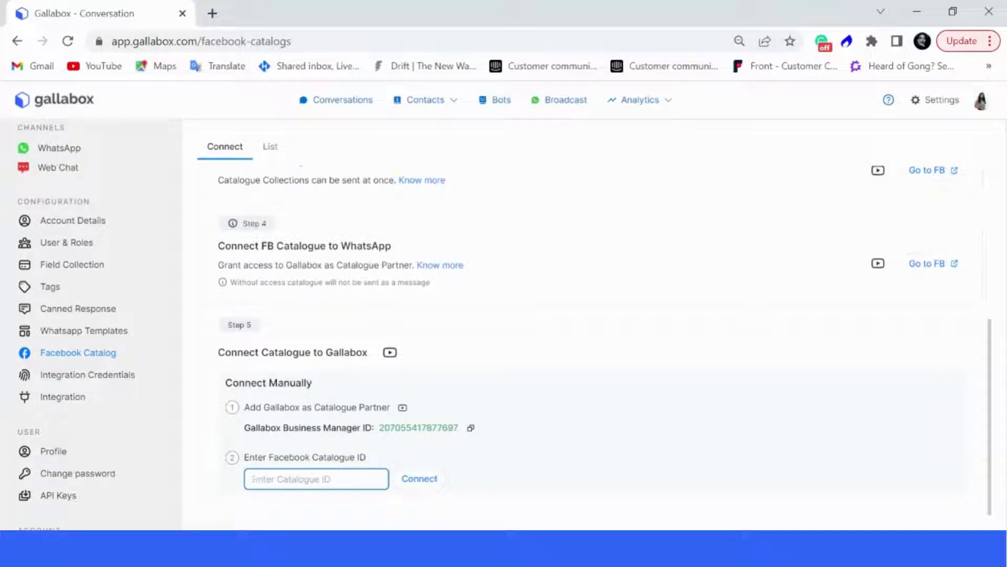
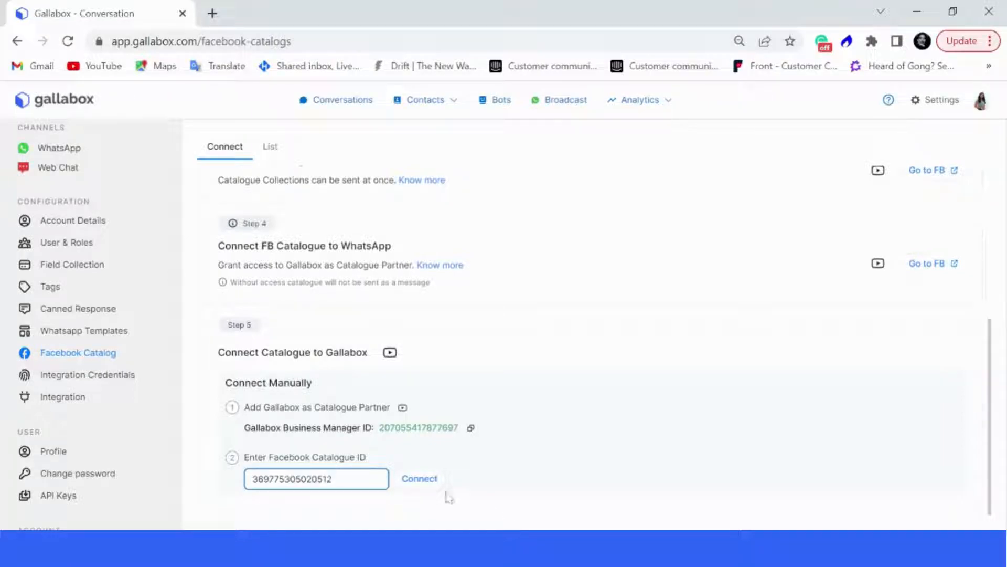